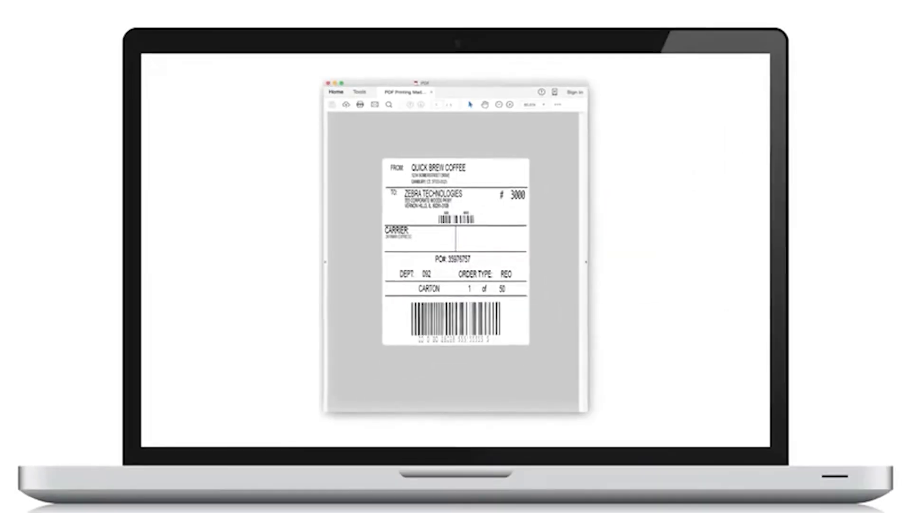
Print the shipping label with the Actual Size page scaling option enabled.
left_click(359, 104)
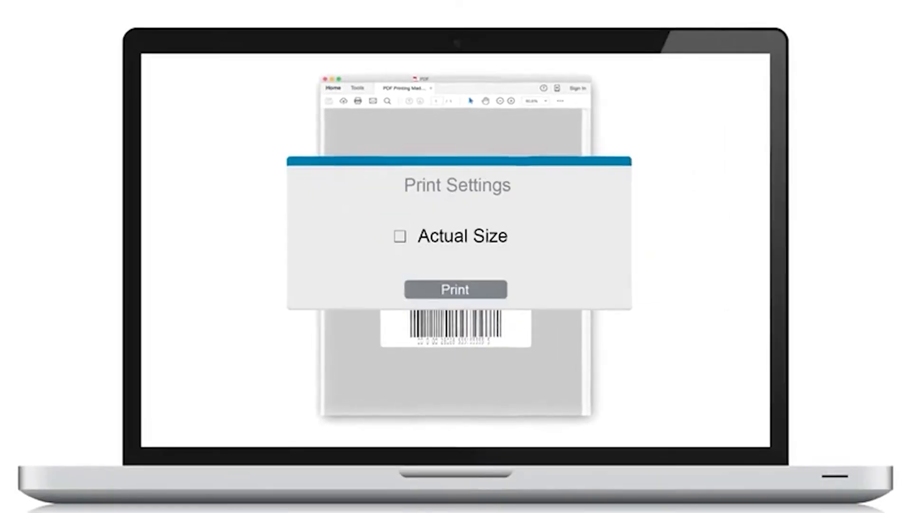
left_click(400, 236)
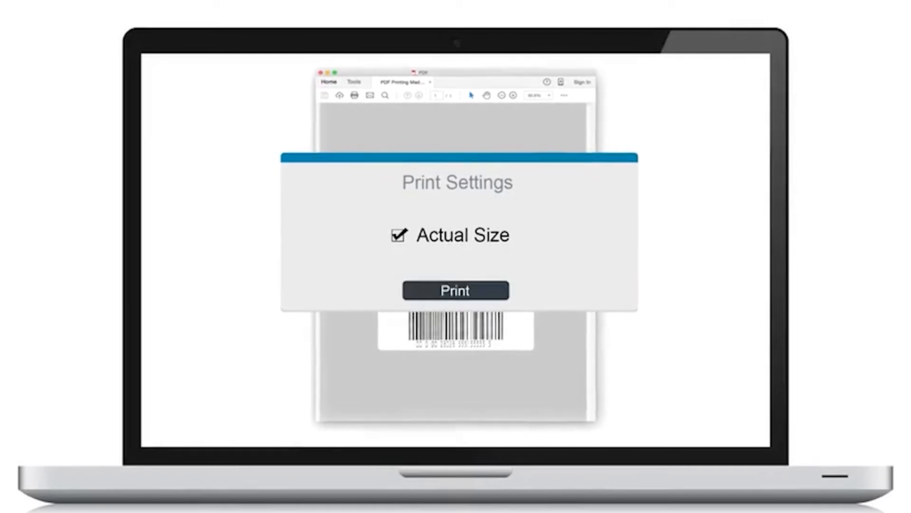
left_click(455, 290)
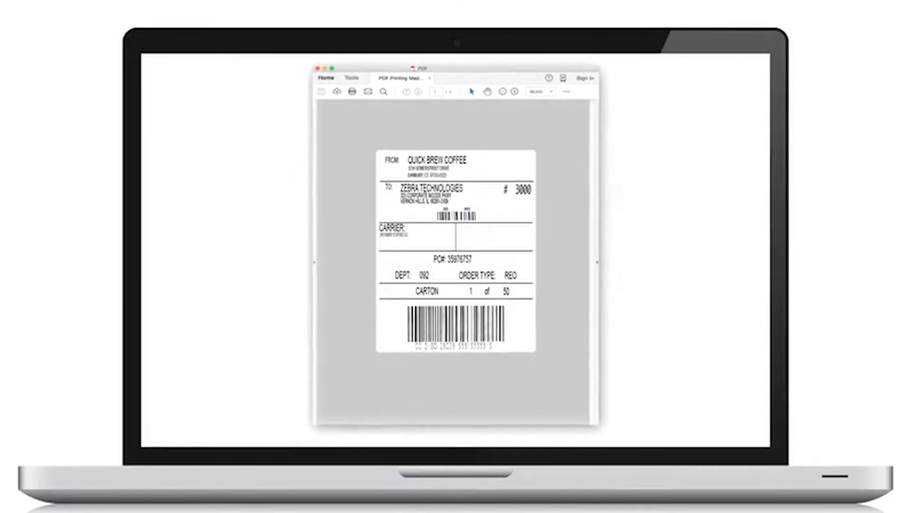